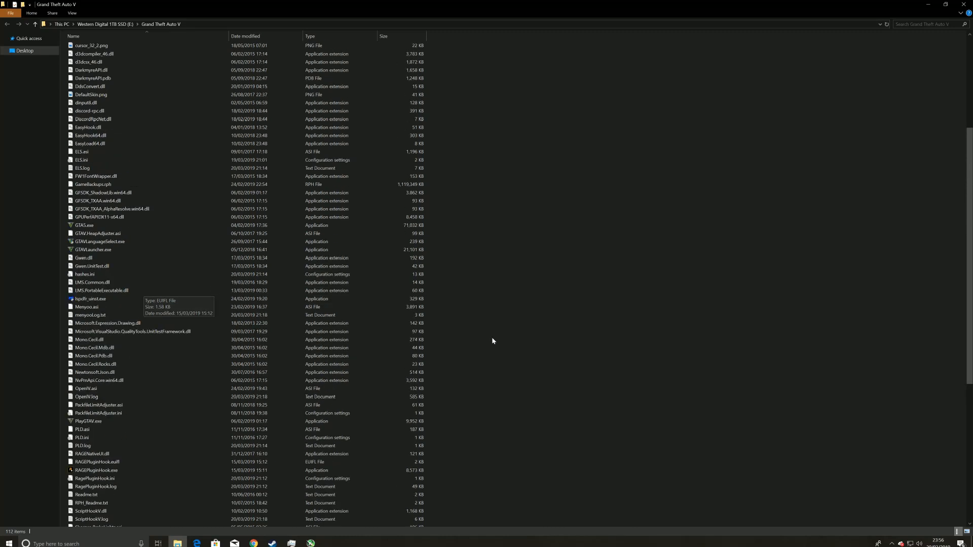
Browse the game directory into the plugins folder and back out.
scroll("down", 3)
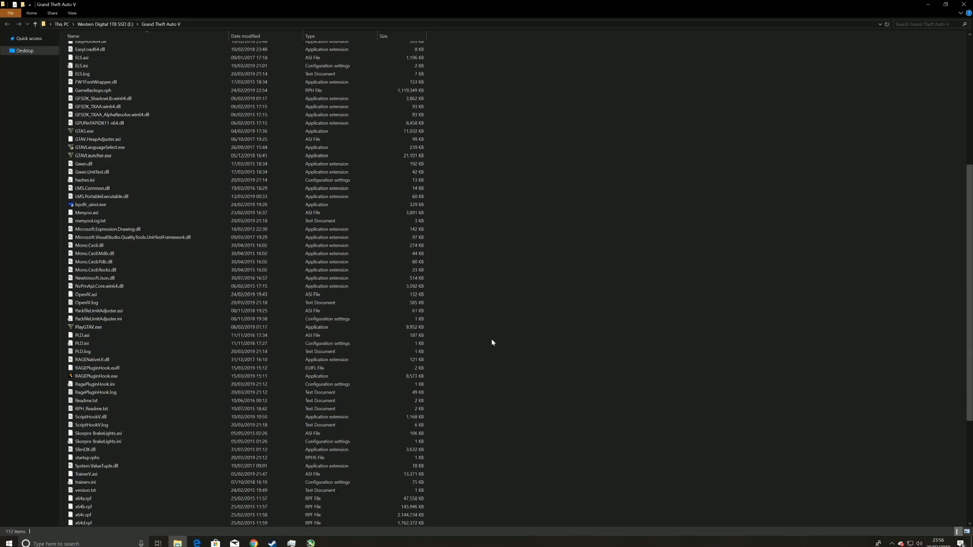
scroll("down", 3)
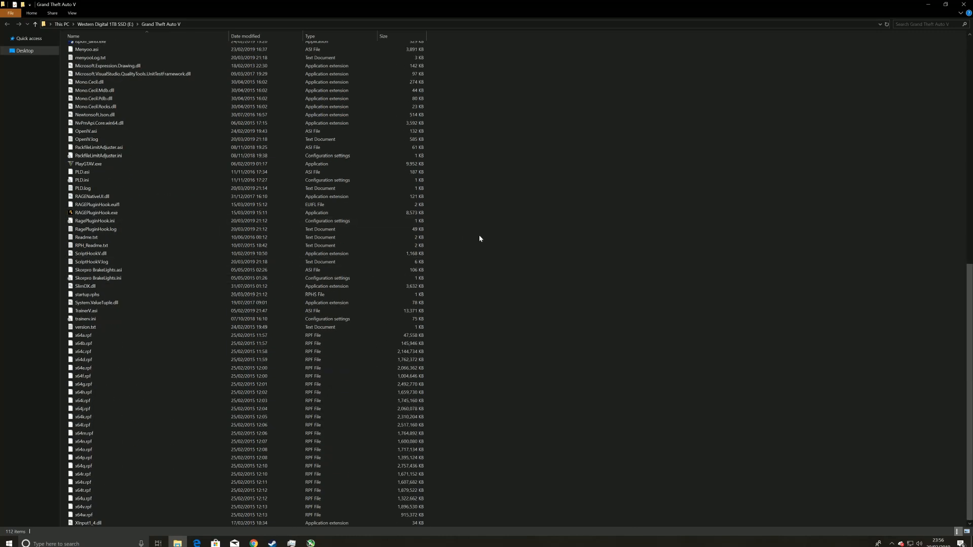
mouse_move(554, 209)
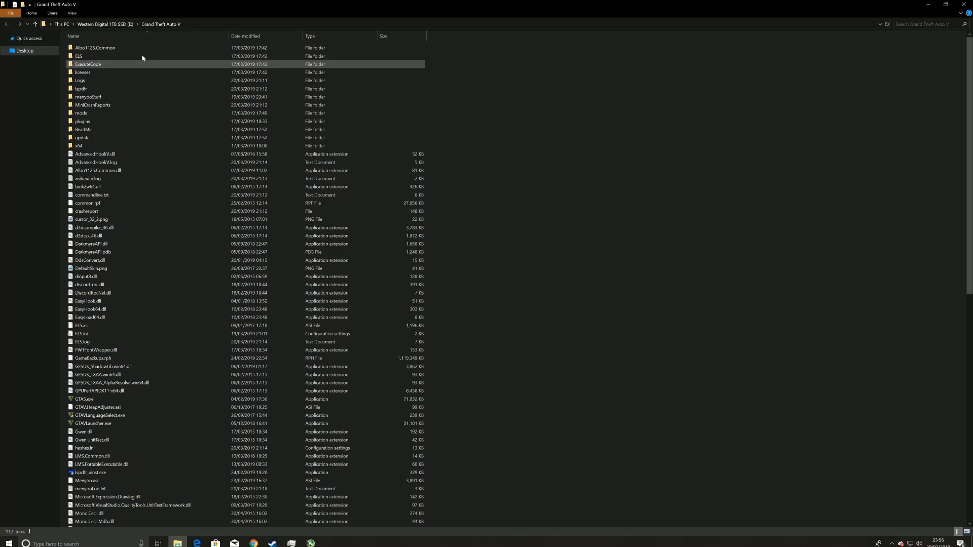
scroll("down", 3)
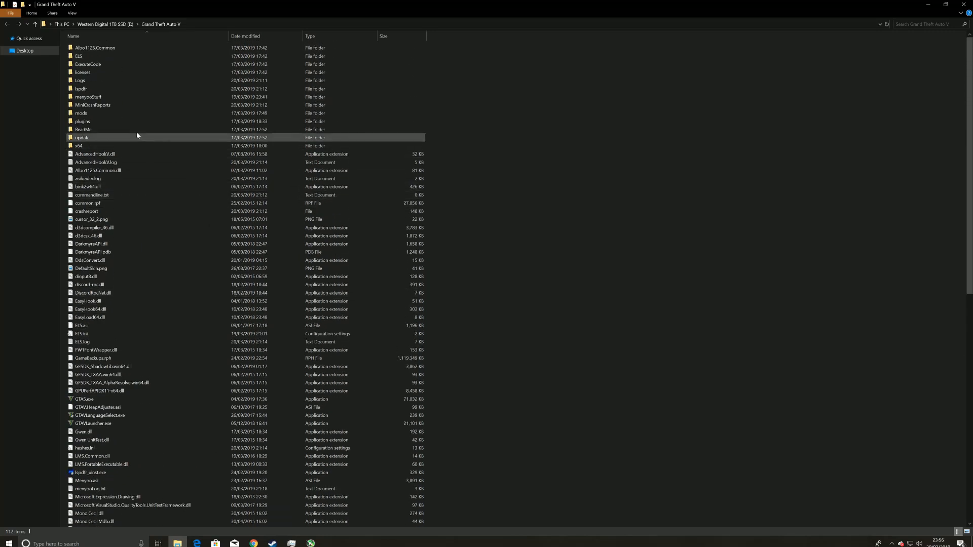
double_click(82, 121)
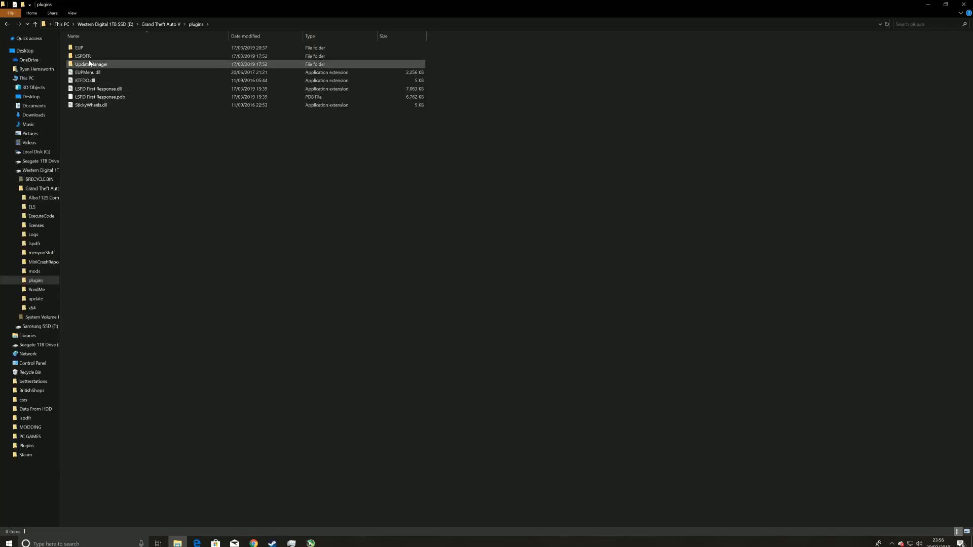
double_click(82, 56)
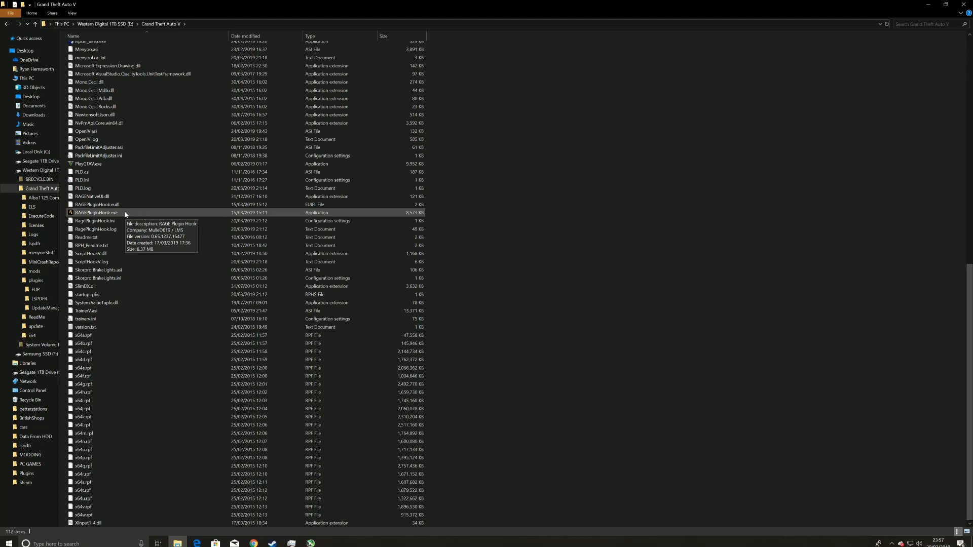
Launch RAGEPluginHook.exe so GTA V starts at its title screen.
left_click(96, 212)
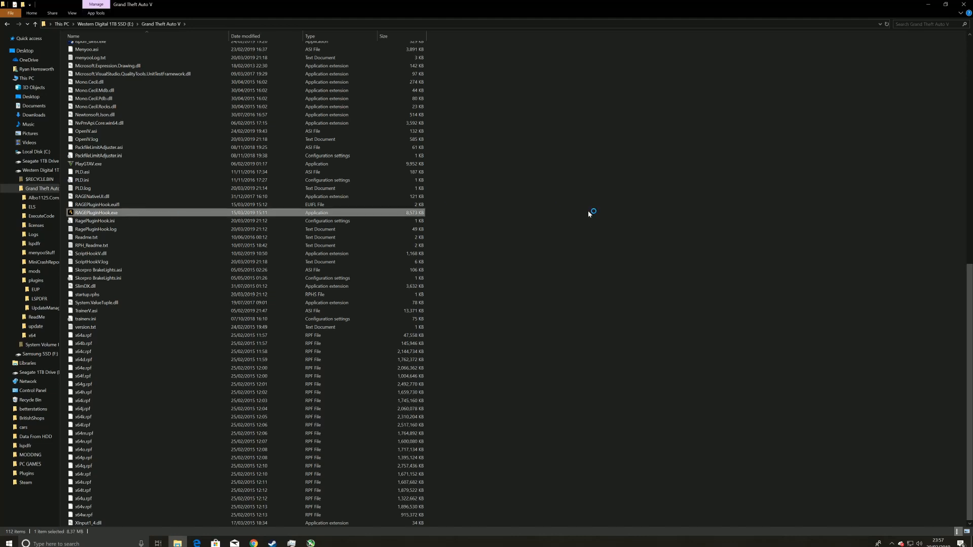
double_click(96, 213)
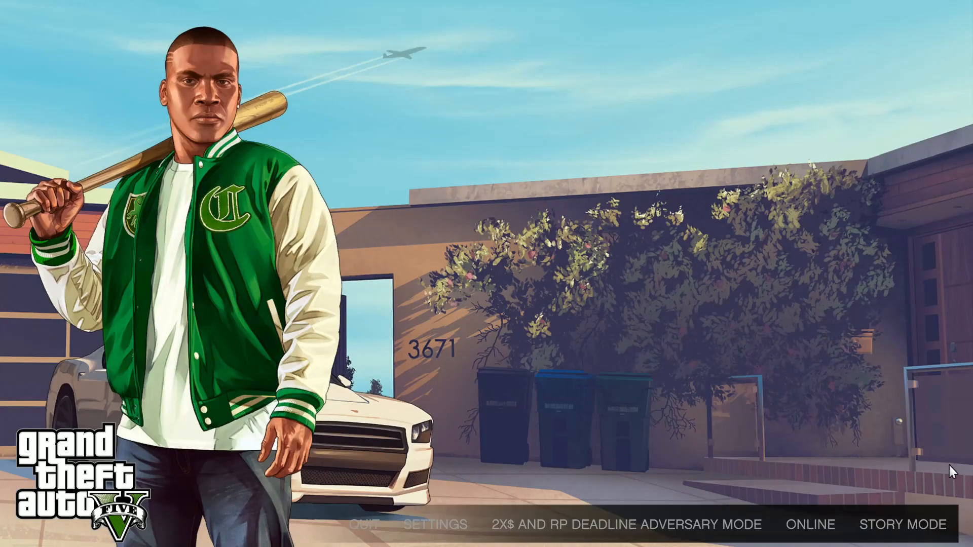
Enter Story Mode, then choose Exit Game from the pause menu and confirm quitting to Windows.
left_click(908, 524)
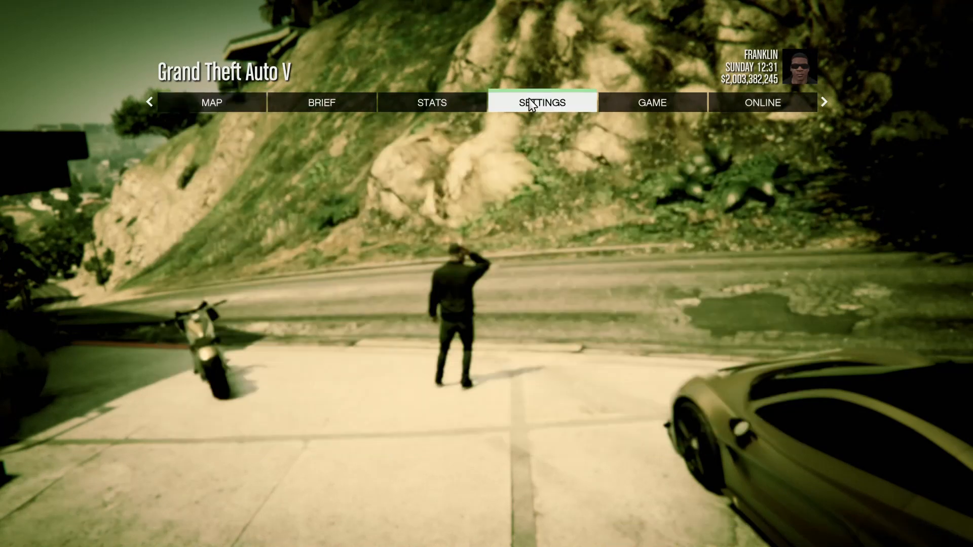
left_click(651, 102)
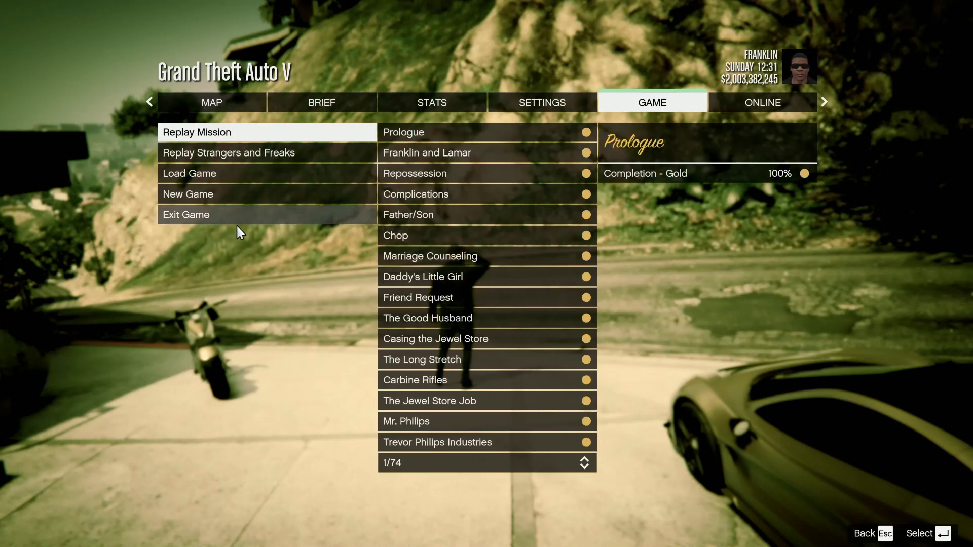
left_click(186, 214)
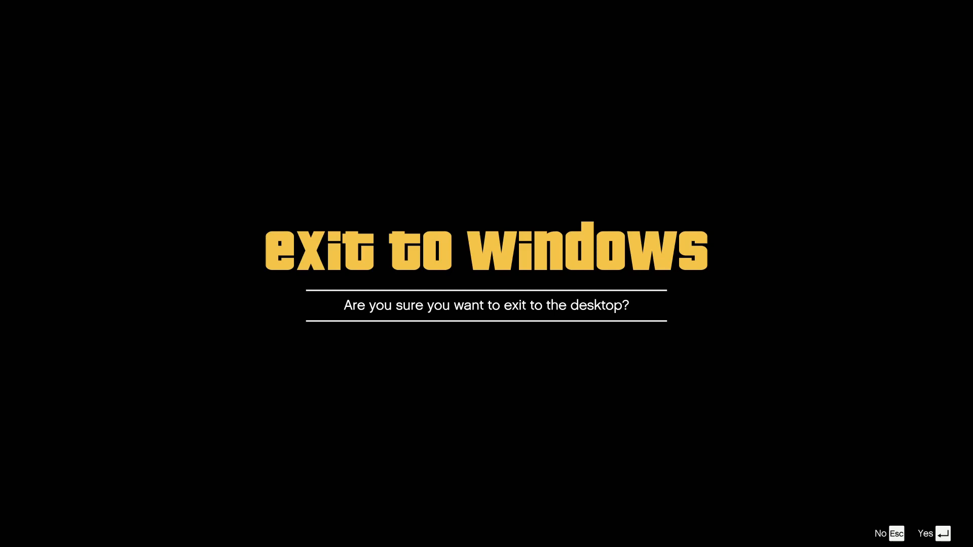
left_click(925, 534)
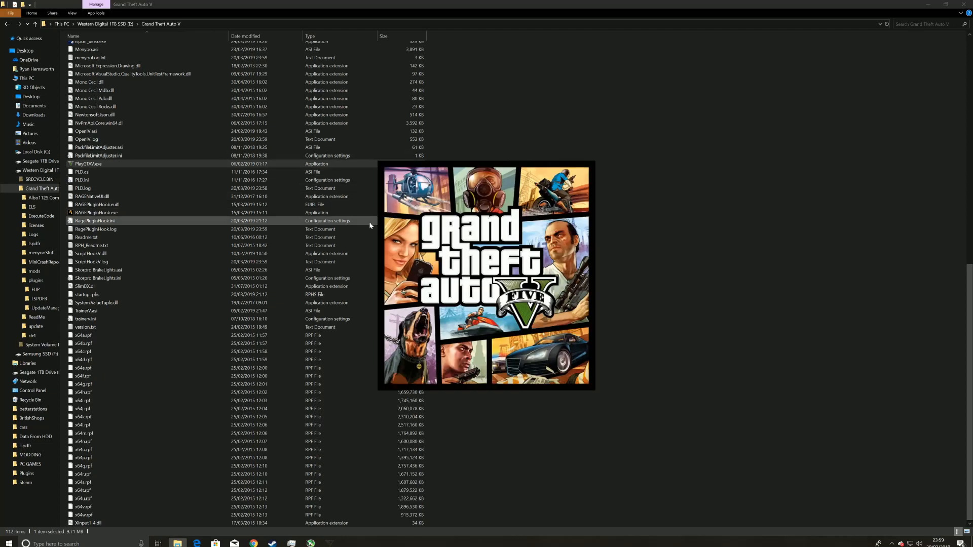
Run PlayGTAV.exe to start the game without the hook, then reselect RAGEPluginHook.exe.
double_click(88, 164)
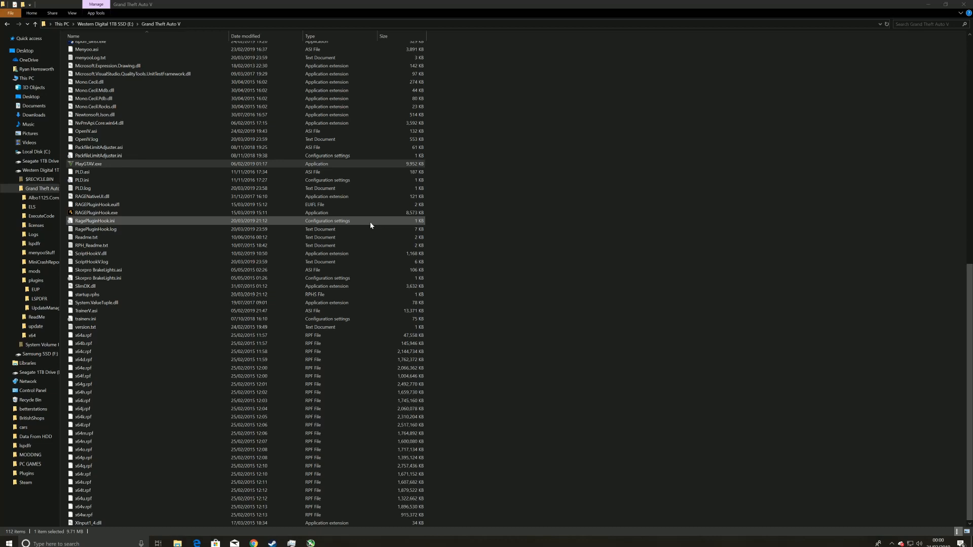
double_click(88, 163)
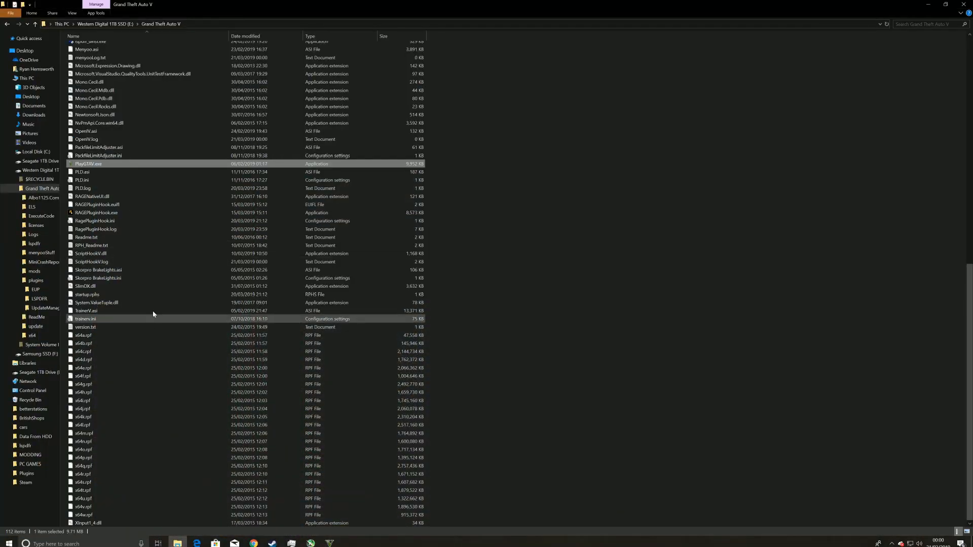
left_click(96, 213)
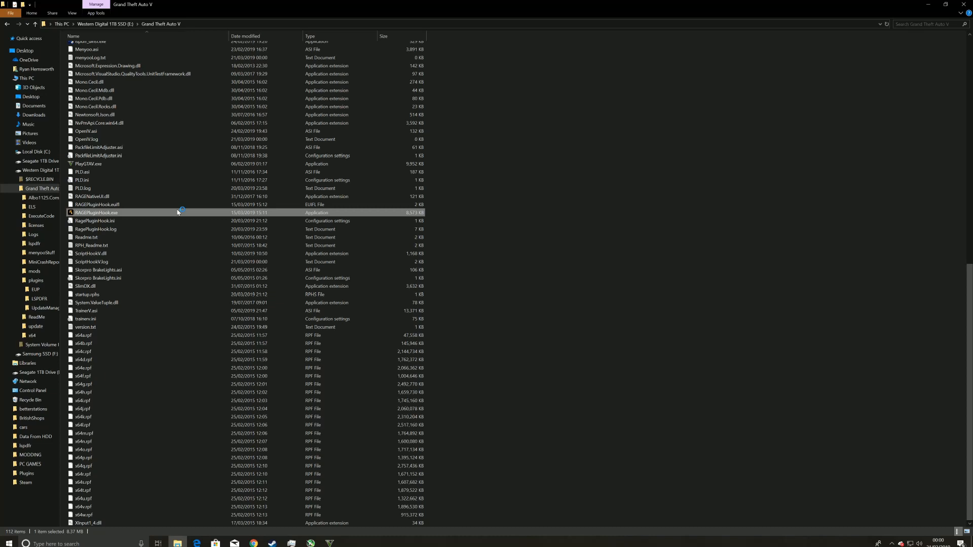
Run RAGEPluginHook.exe while GTA V is running to hook the modded game.
double_click(98, 212)
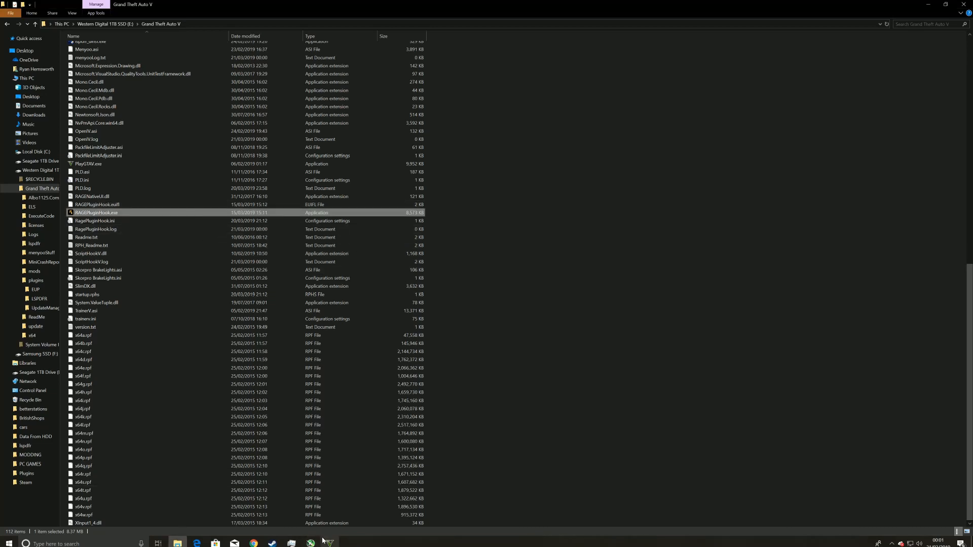
double_click(97, 212)
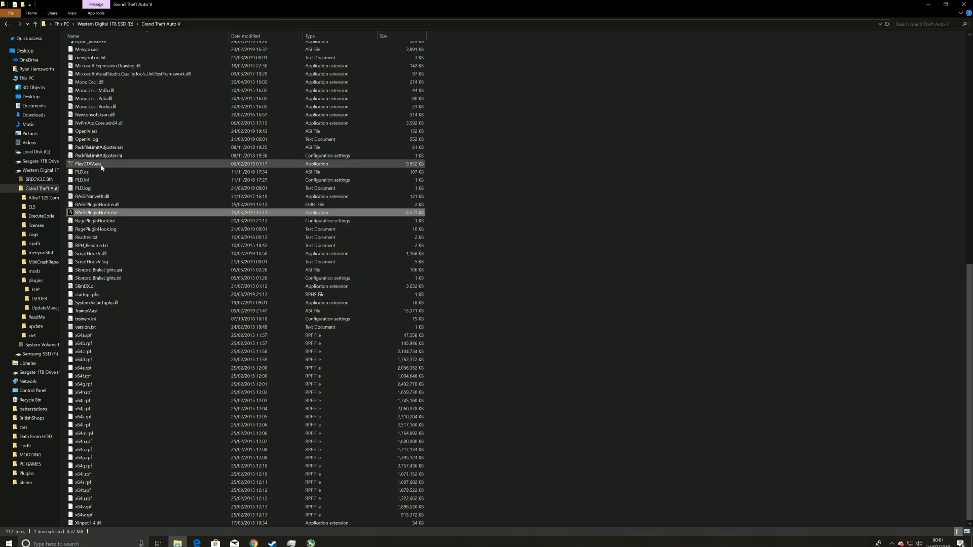
mouse_move(88, 164)
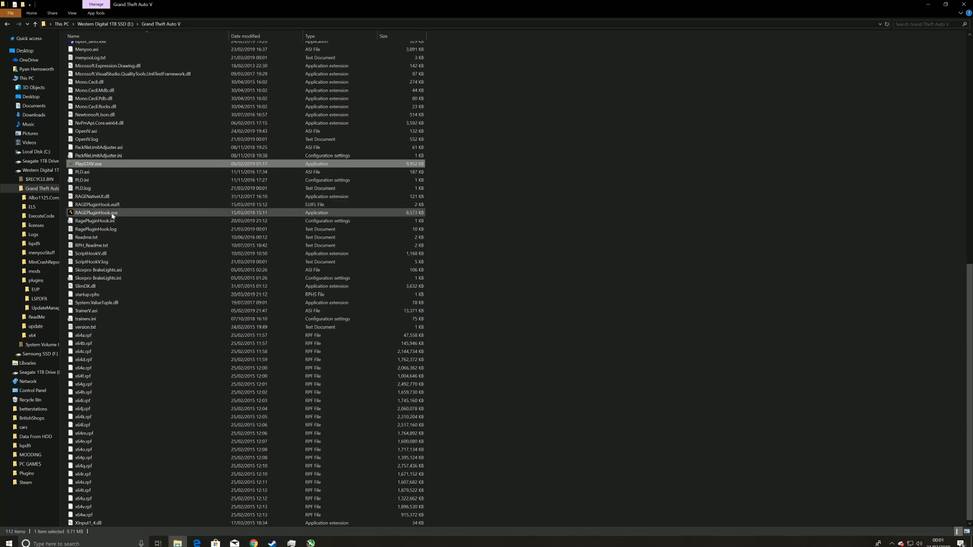
left_click(97, 213)
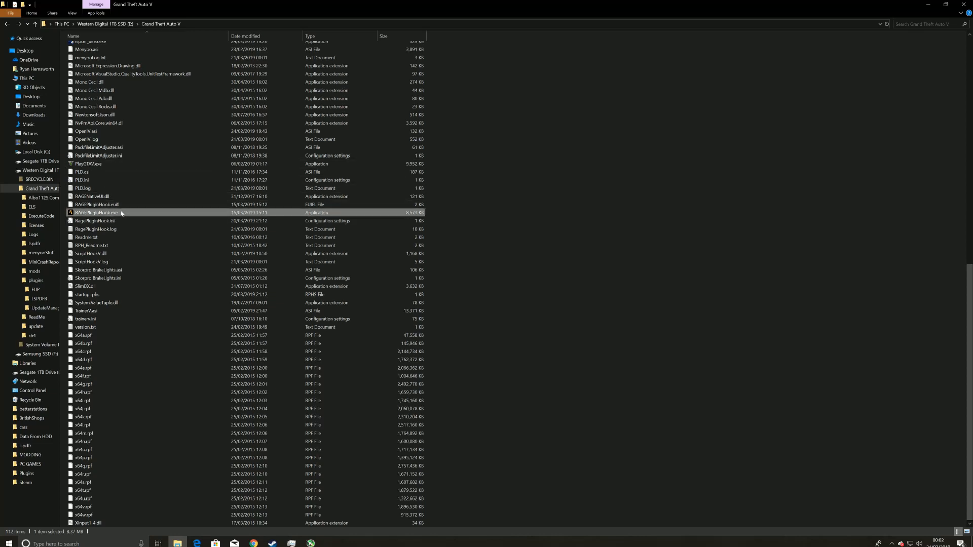
mouse_move(96, 212)
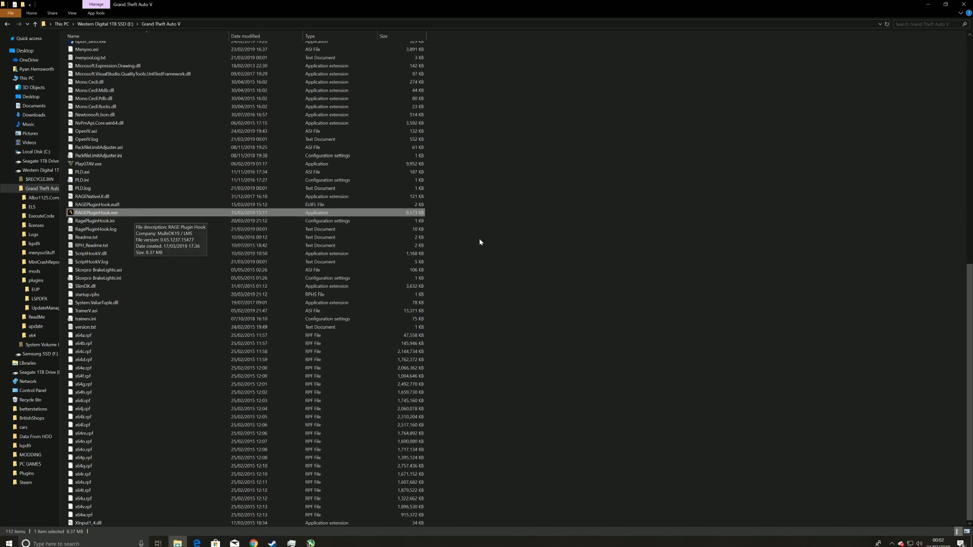
mouse_move(478, 243)
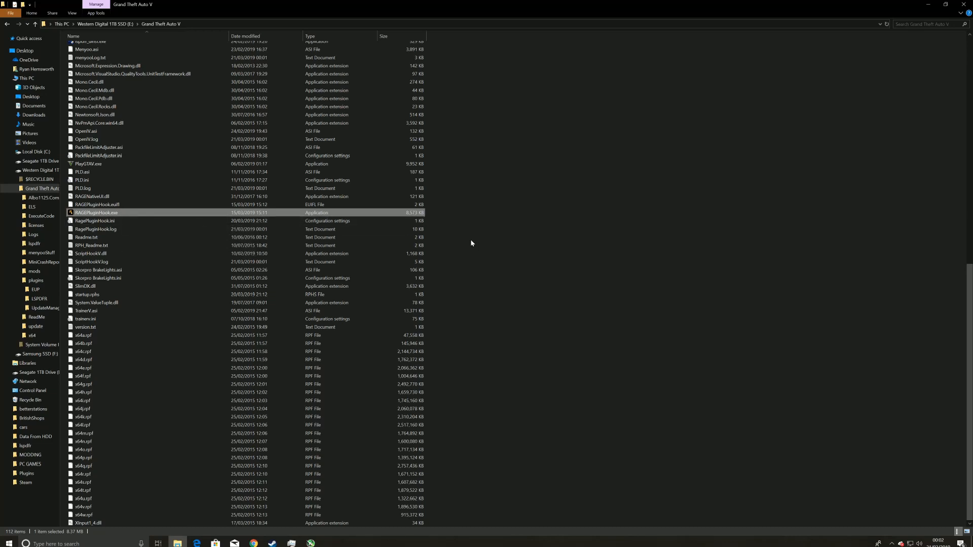
mouse_move(510, 284)
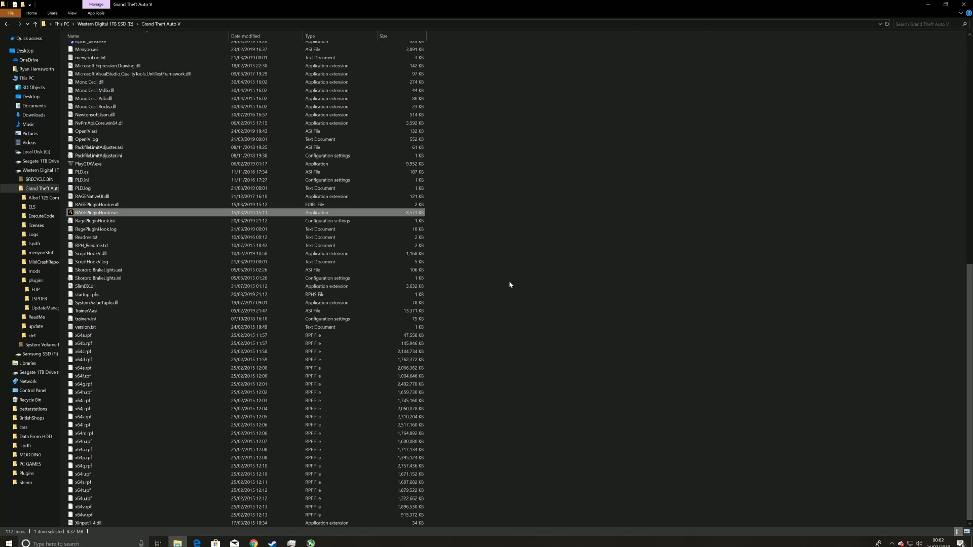
mouse_move(502, 285)
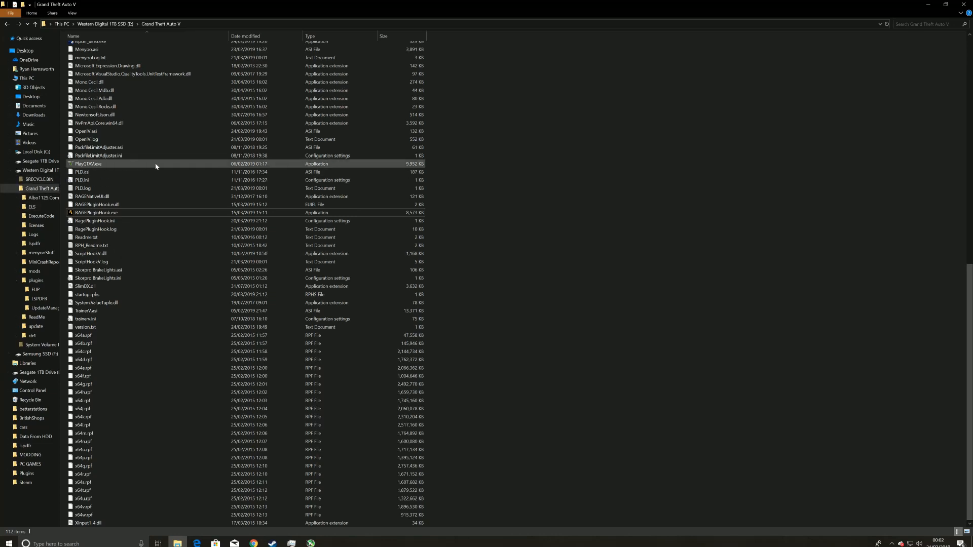
mouse_move(144, 166)
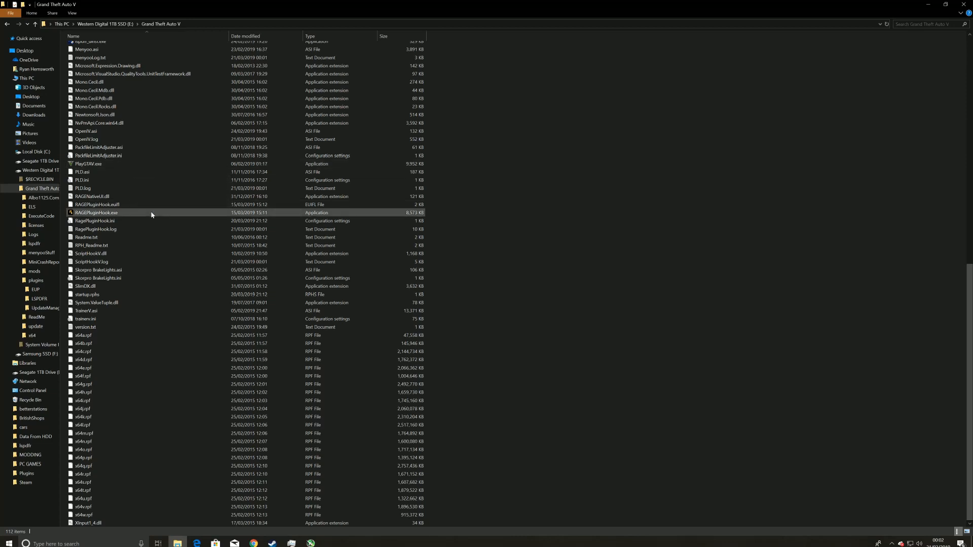
left_click(96, 212)
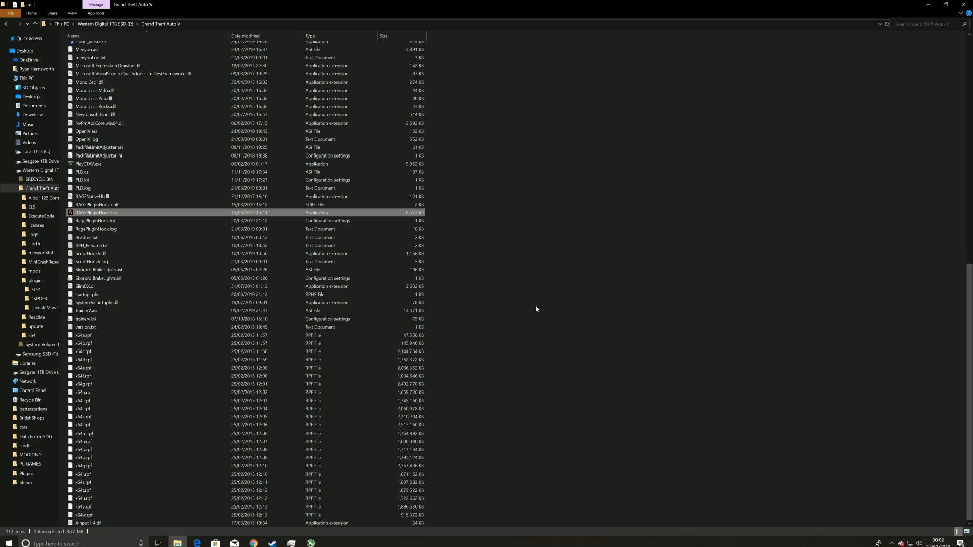
mouse_move(489, 189)
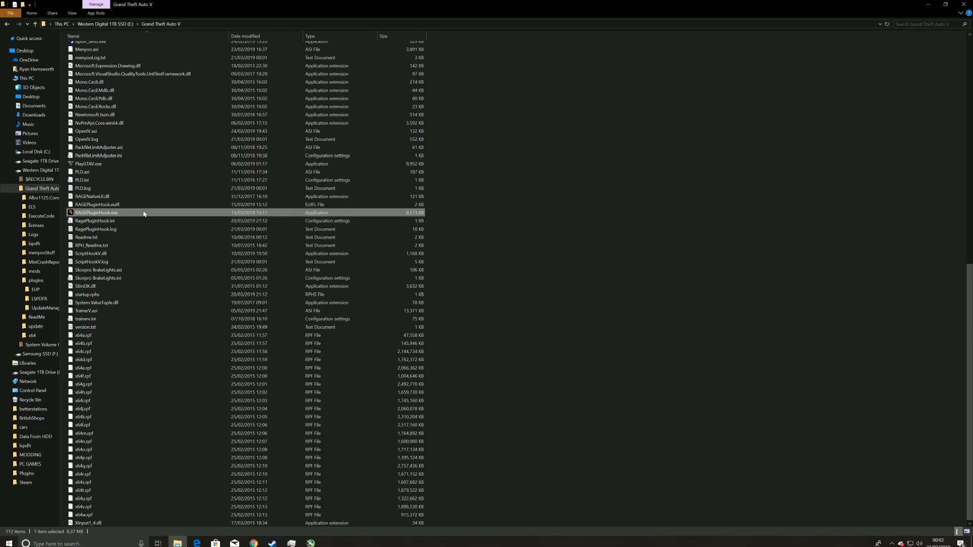
mouse_move(143, 213)
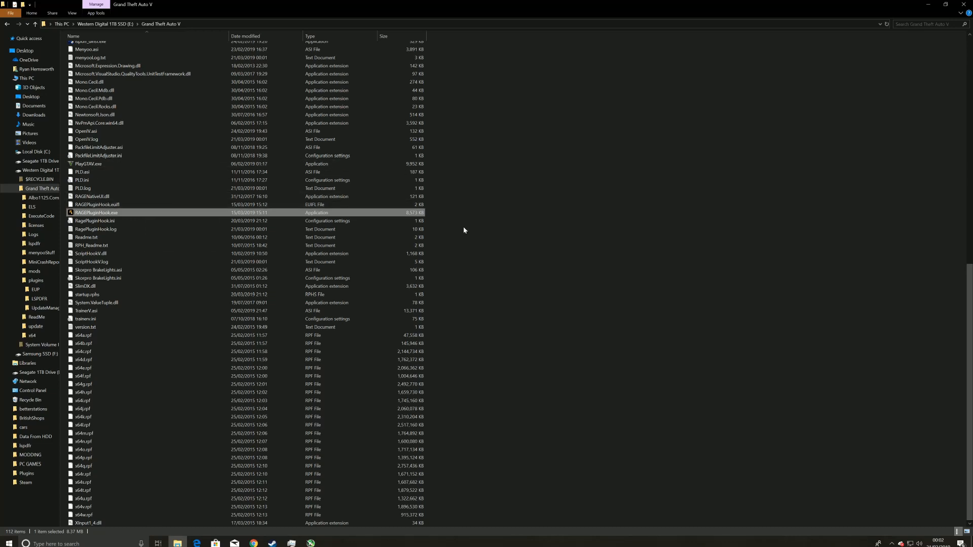
mouse_move(545, 284)
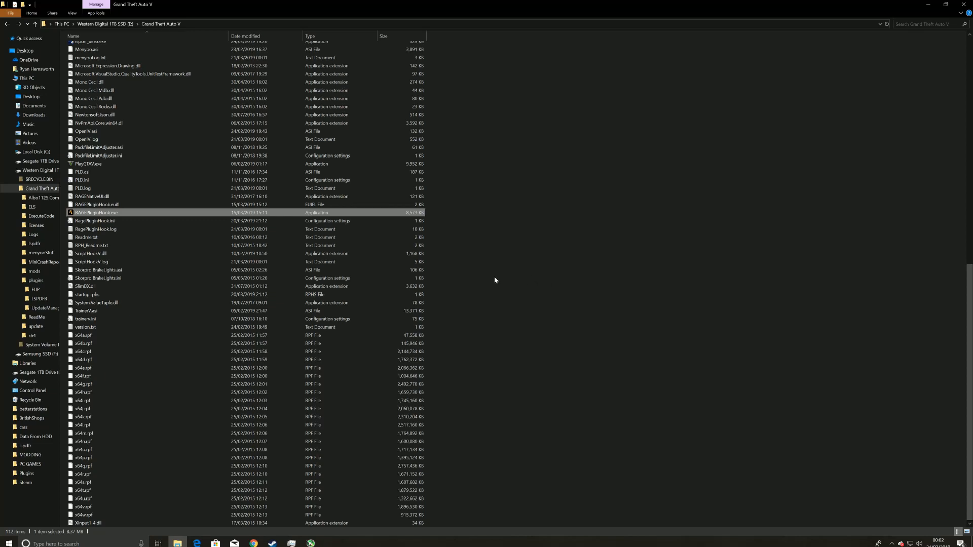
mouse_move(523, 272)
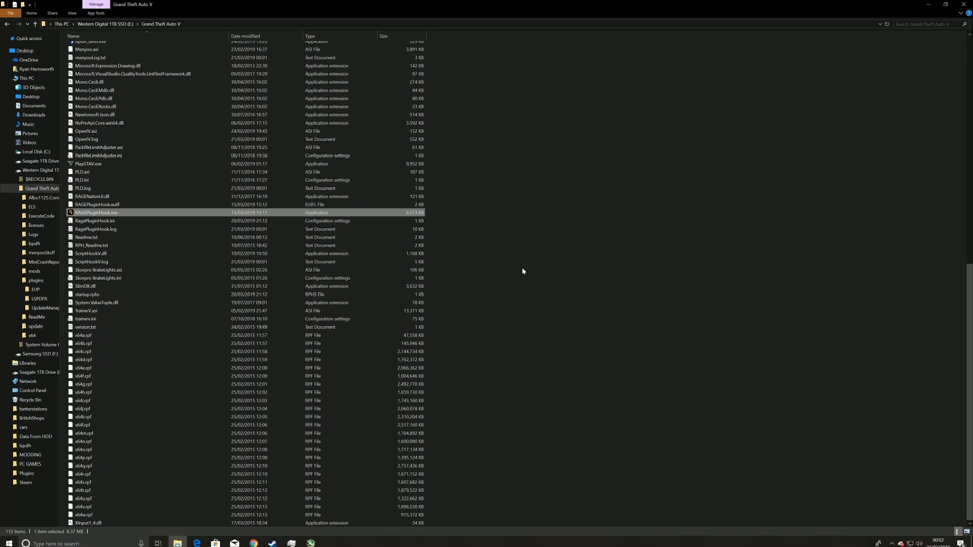
mouse_move(446, 246)
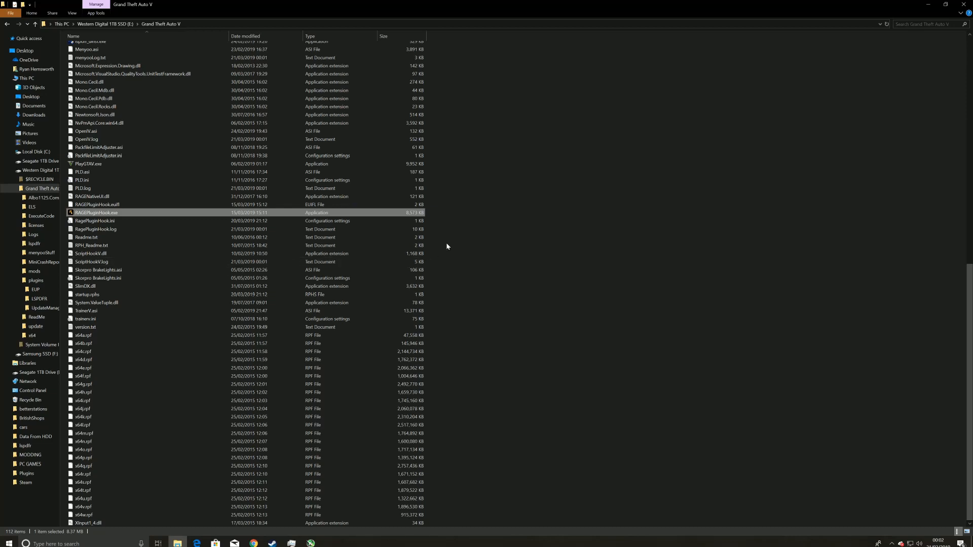
left_click(97, 155)
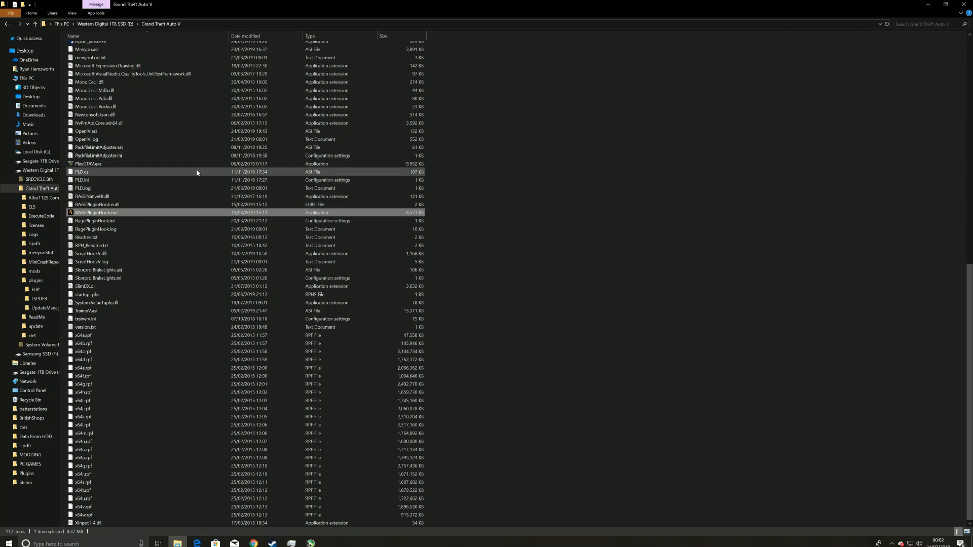
mouse_move(197, 172)
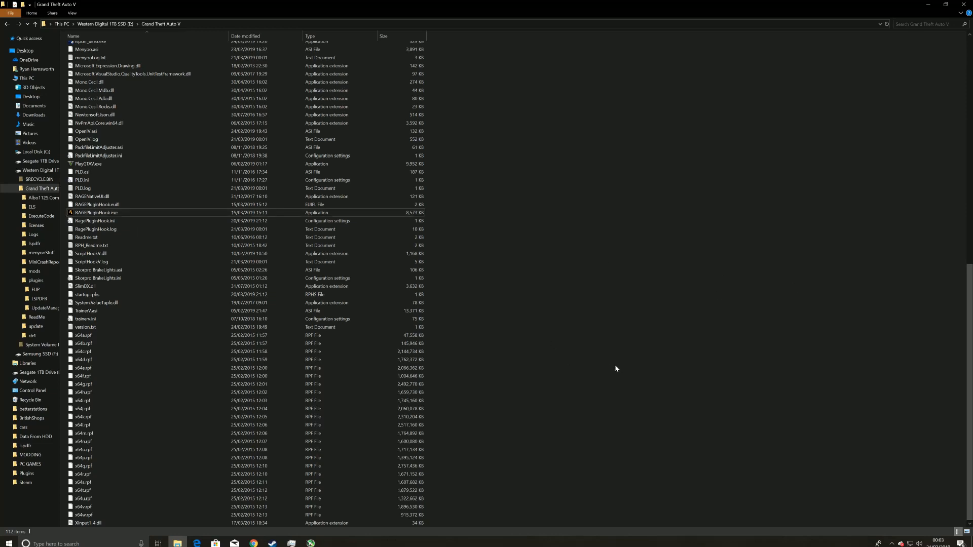
mouse_move(578, 356)
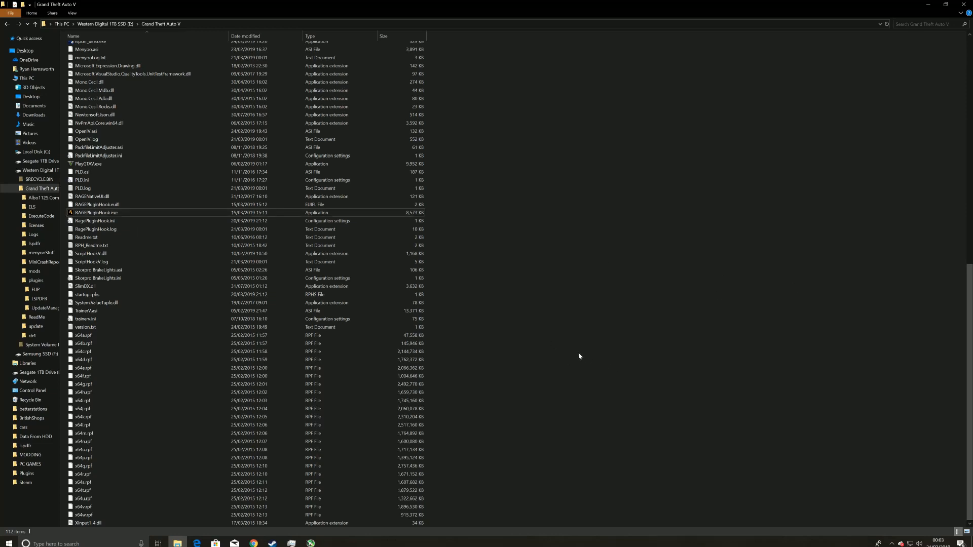
mouse_move(527, 303)
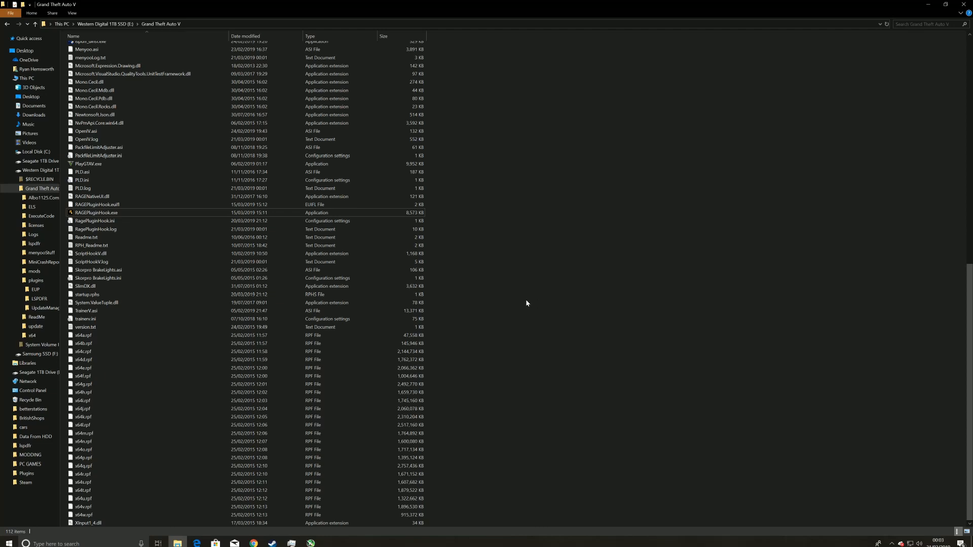
mouse_move(526, 300)
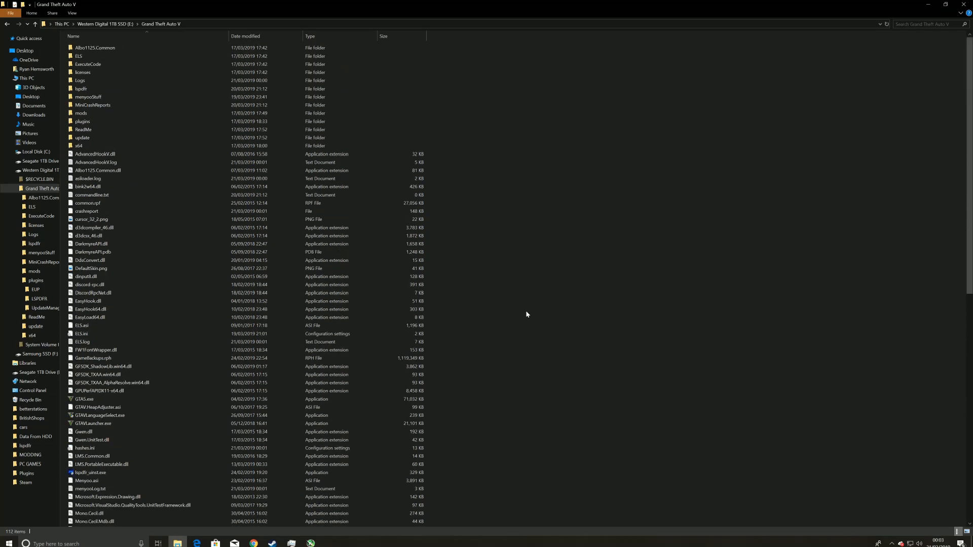
scroll("down", 3)
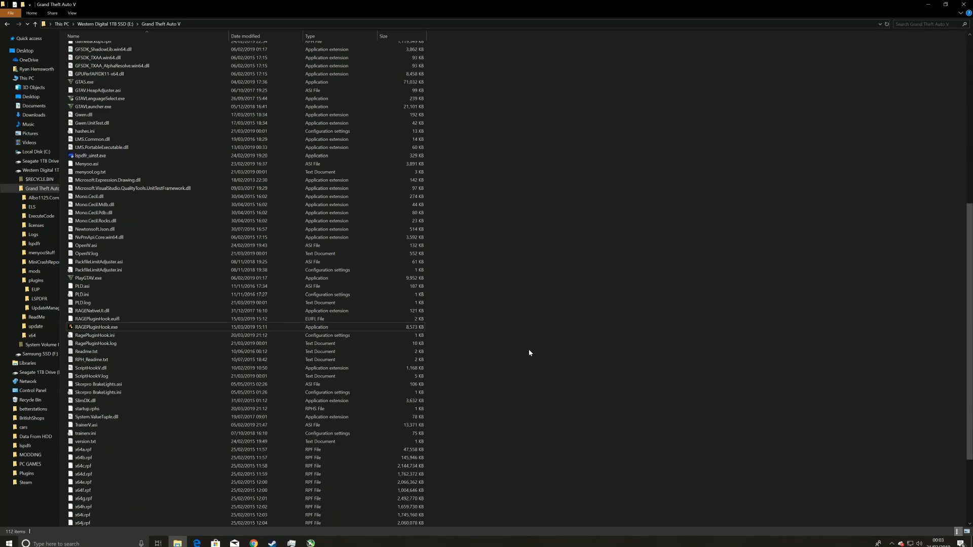
scroll("up", 3)
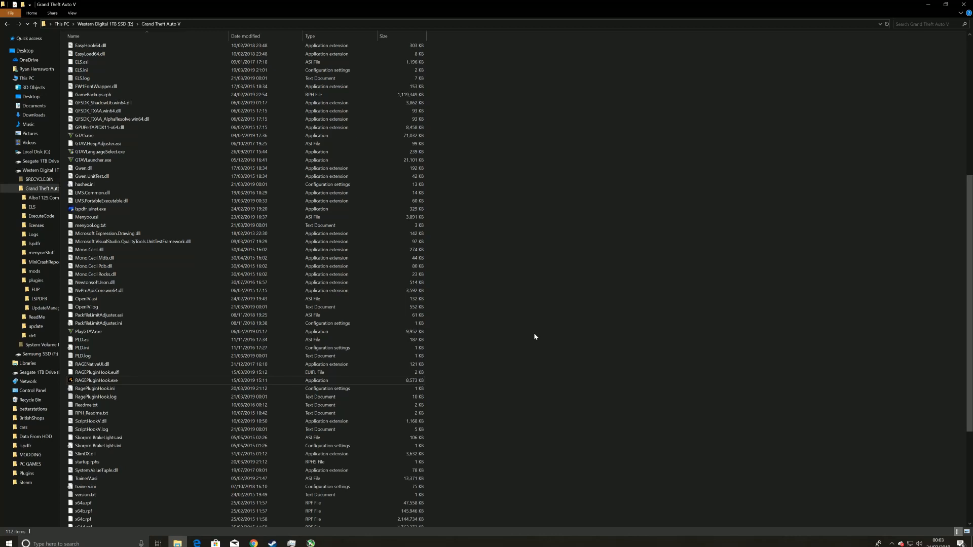
mouse_move(545, 319)
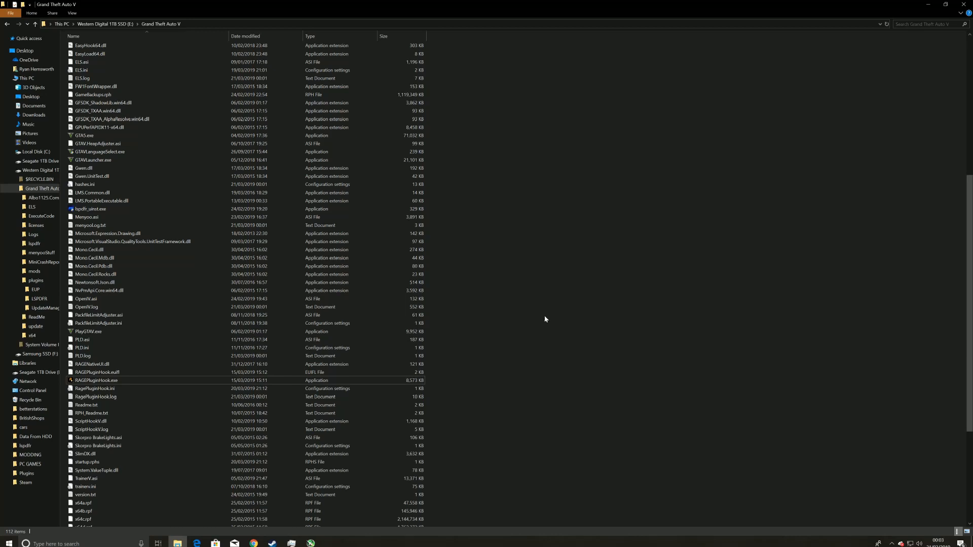
mouse_move(536, 310)
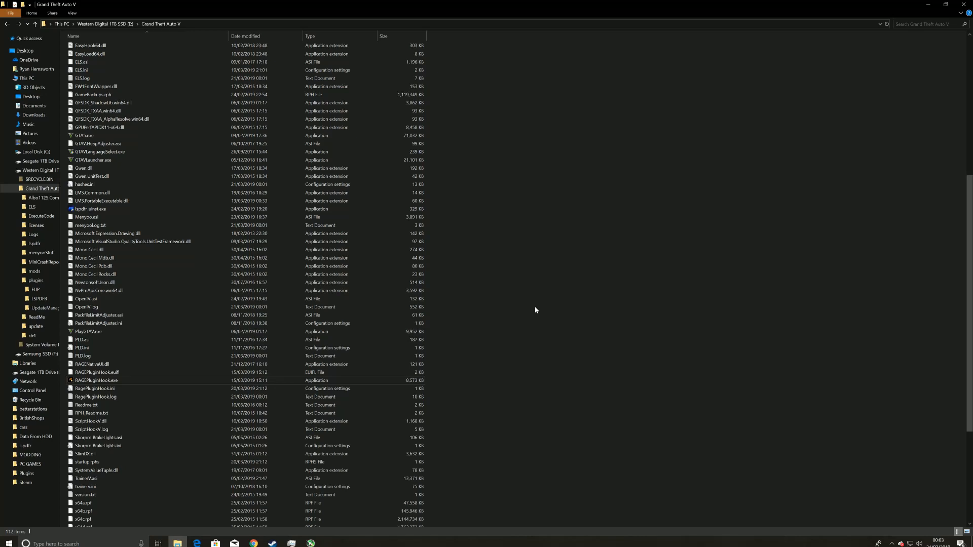
mouse_move(462, 383)
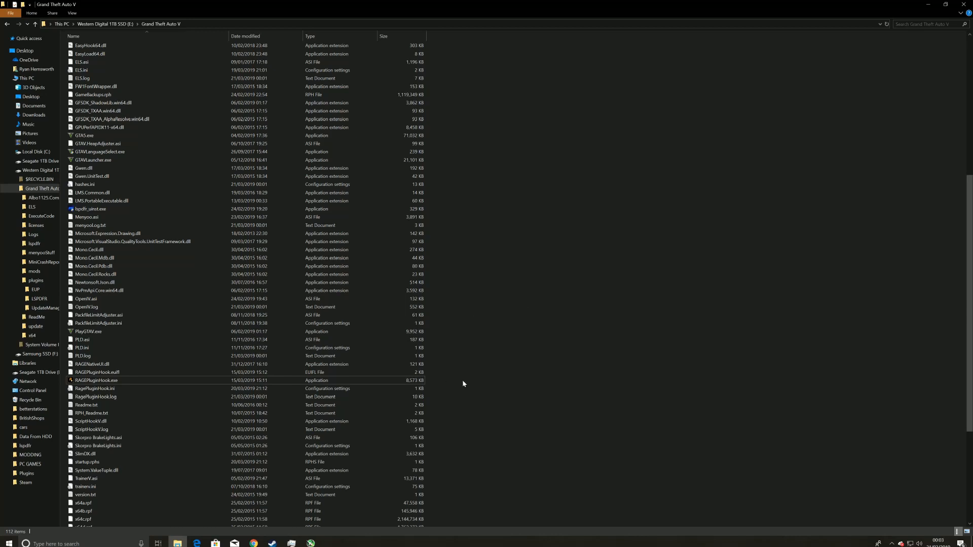
scroll("down", 3)
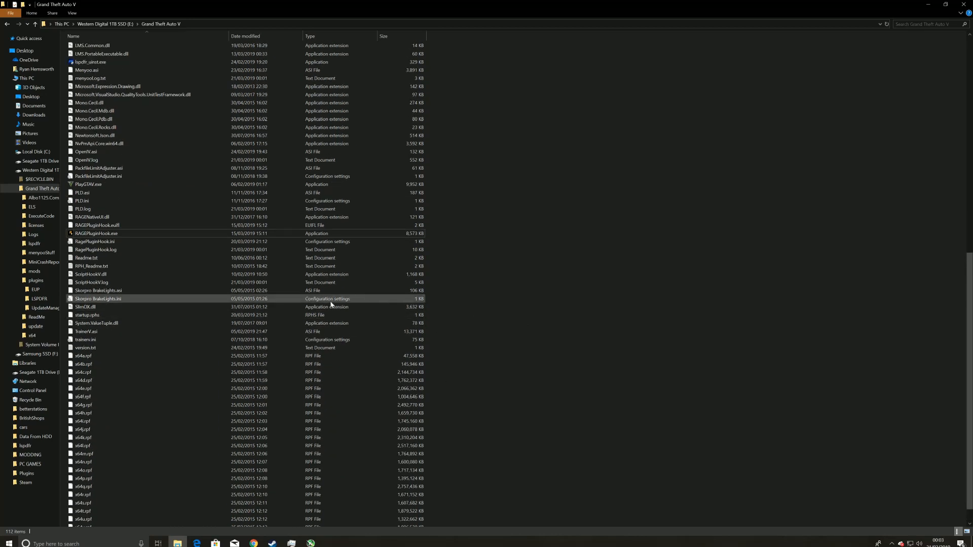
scroll("up", 3)
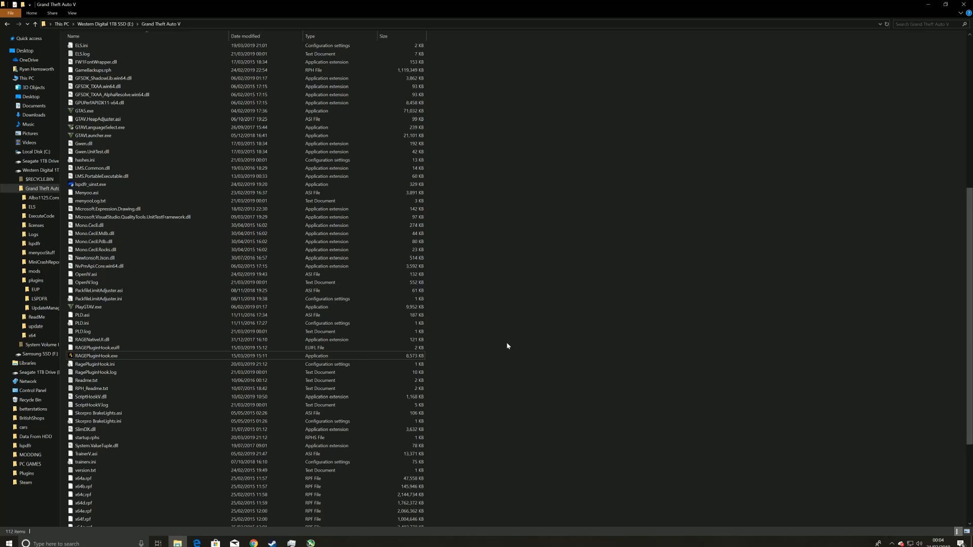
mouse_move(444, 356)
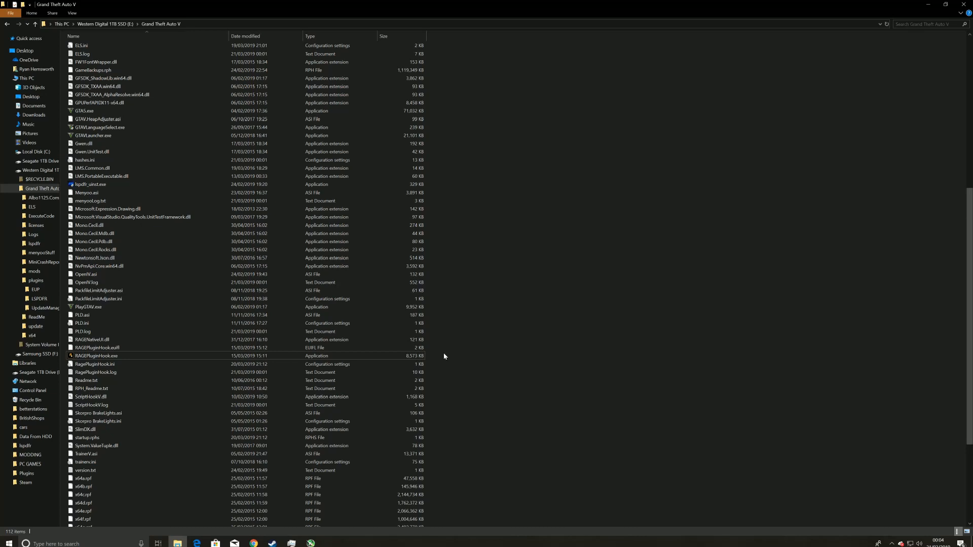
mouse_move(466, 342)
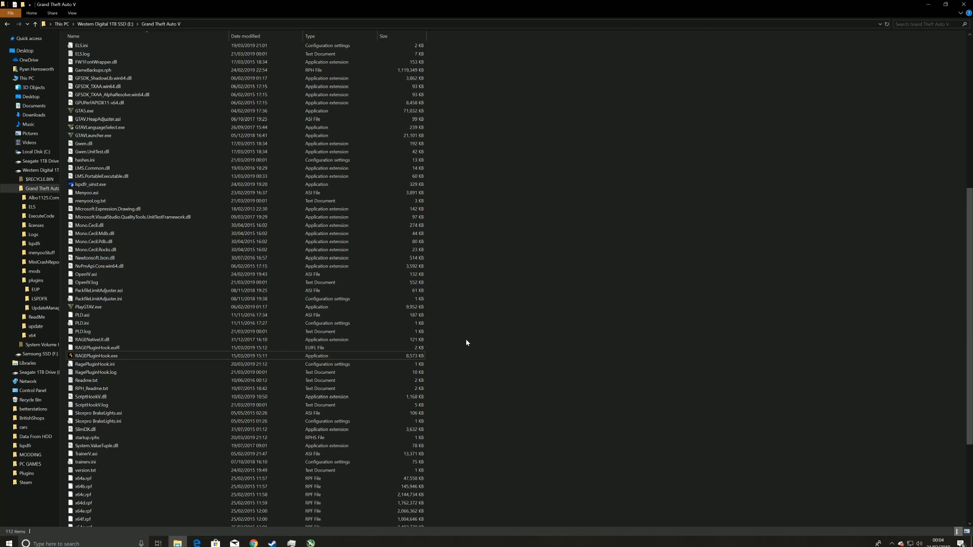
mouse_move(470, 358)
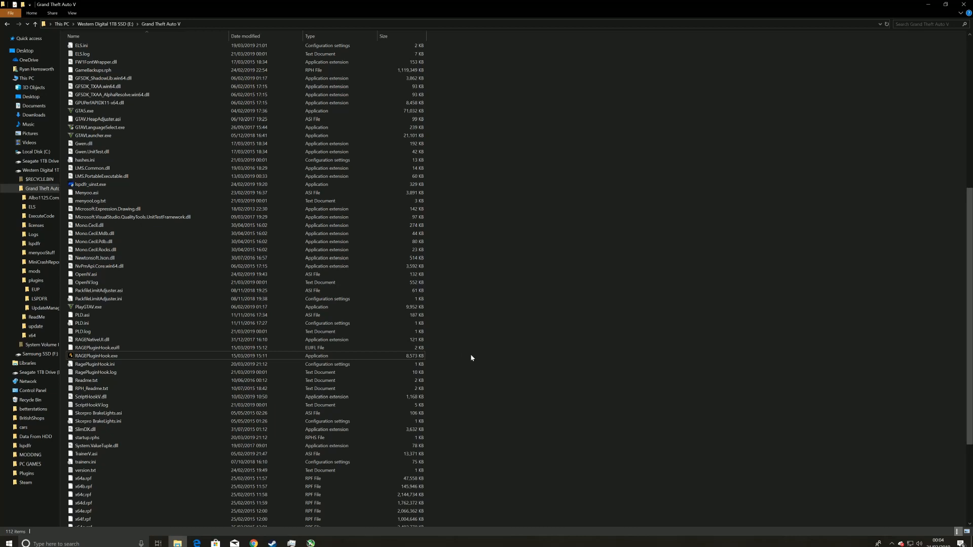